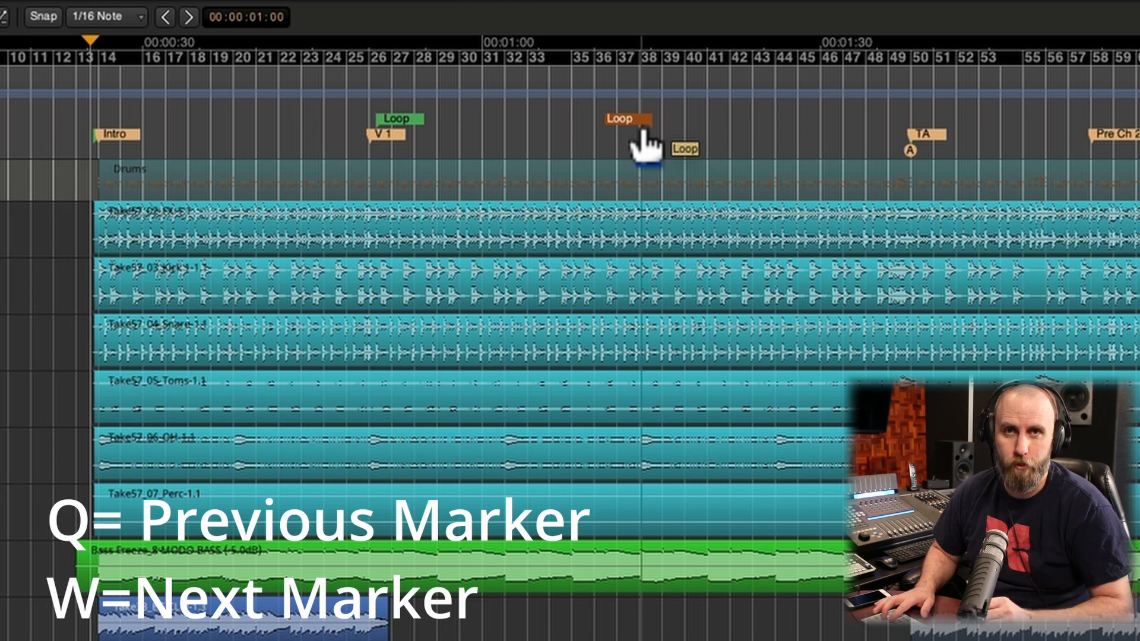
Step: Reposition the playhead to bar 32, then back to bar 27 beside the V 1 marker
key("w")
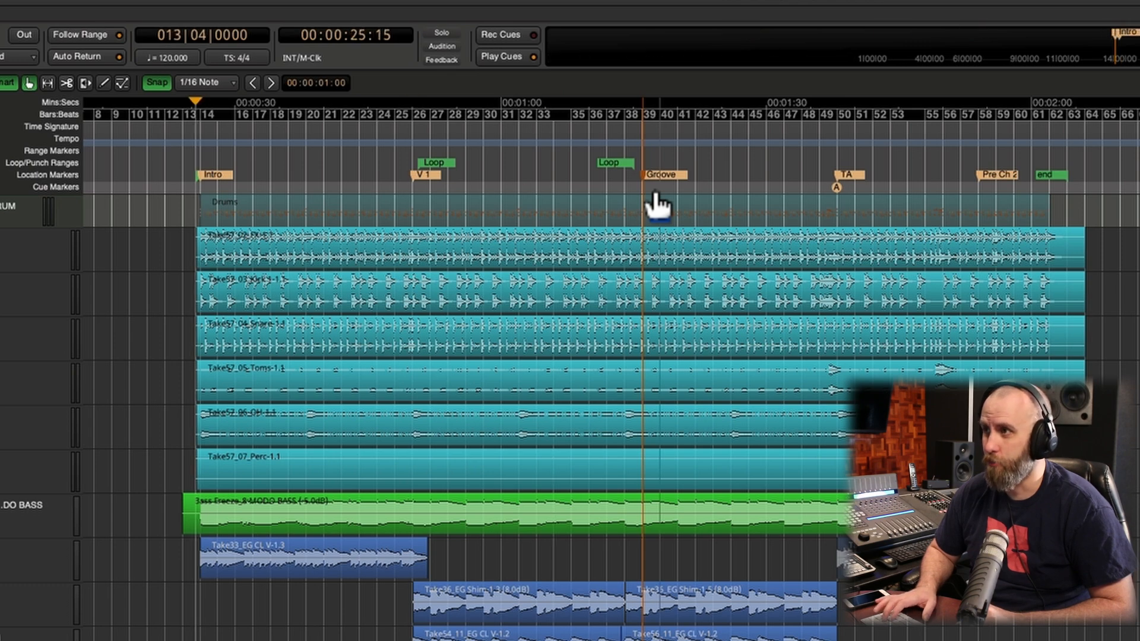
left_click(413, 114)
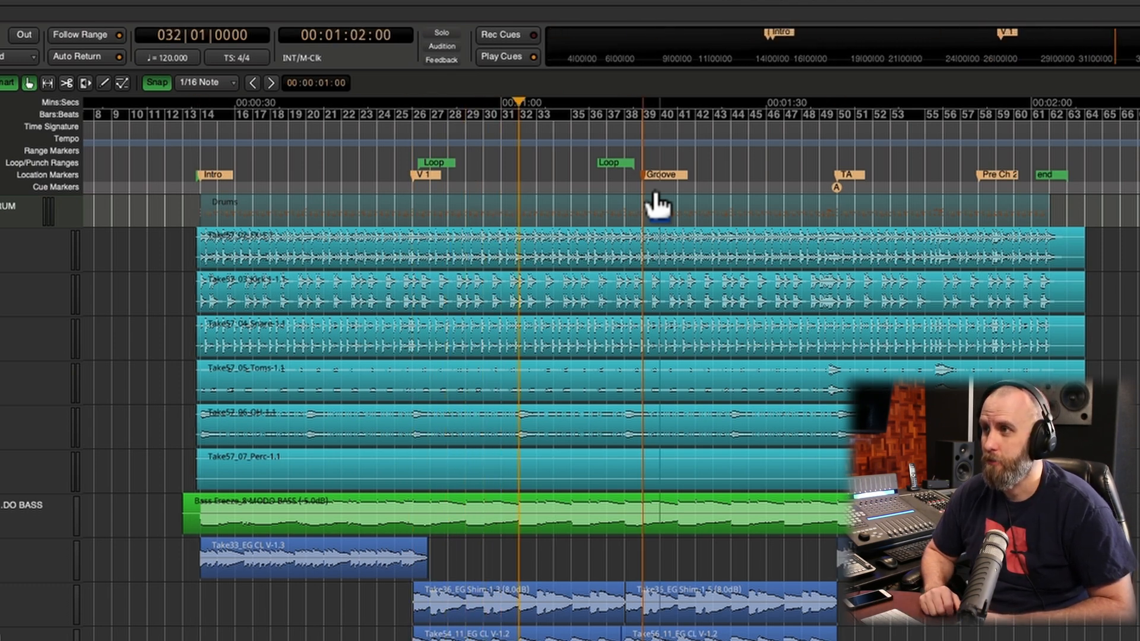
left_click(428, 114)
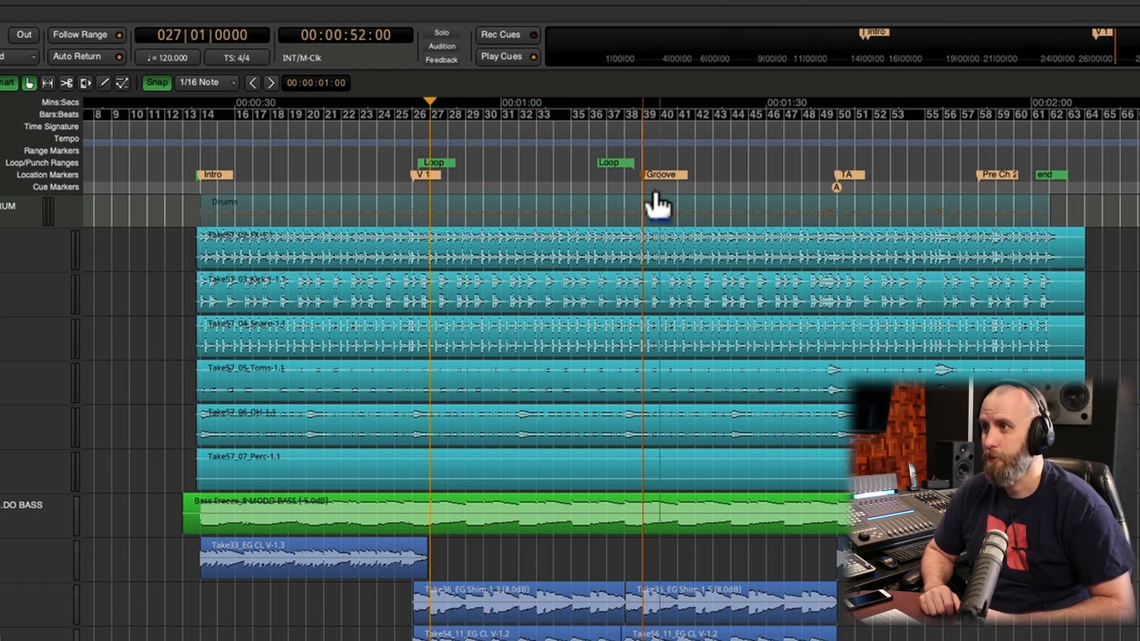
mouse_move(945, 138)
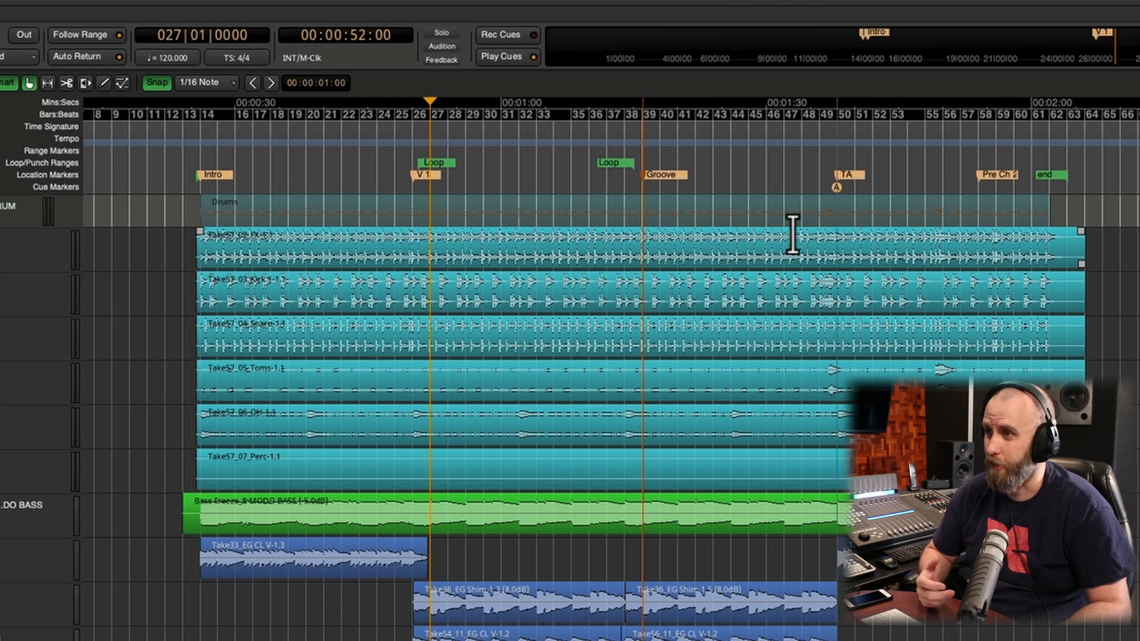
mouse_move(473, 250)
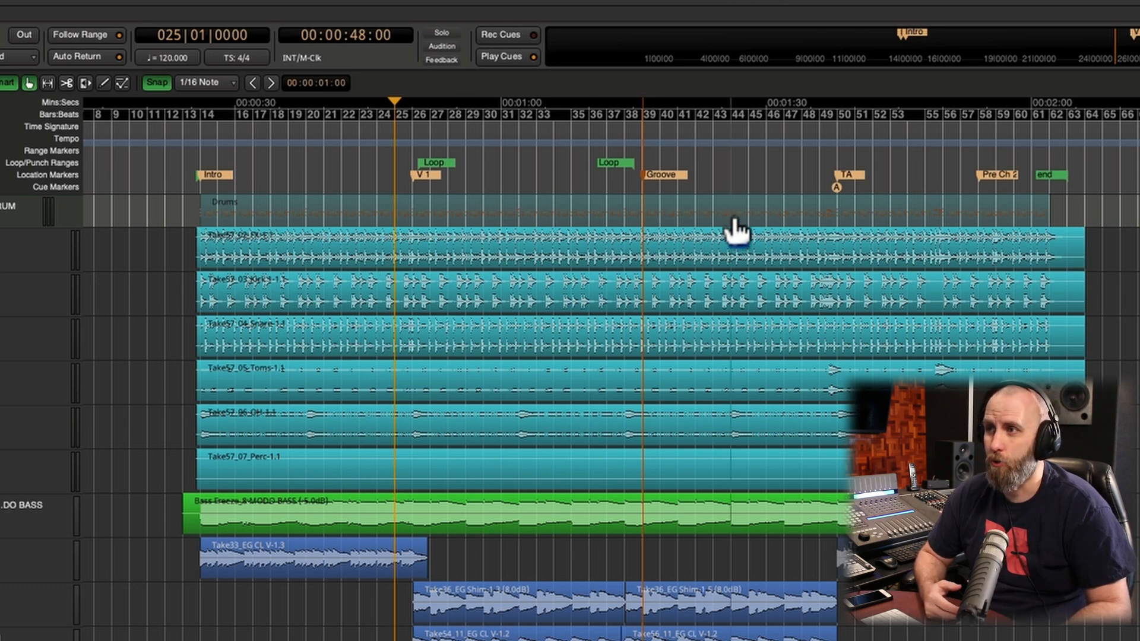
mouse_move(854, 229)
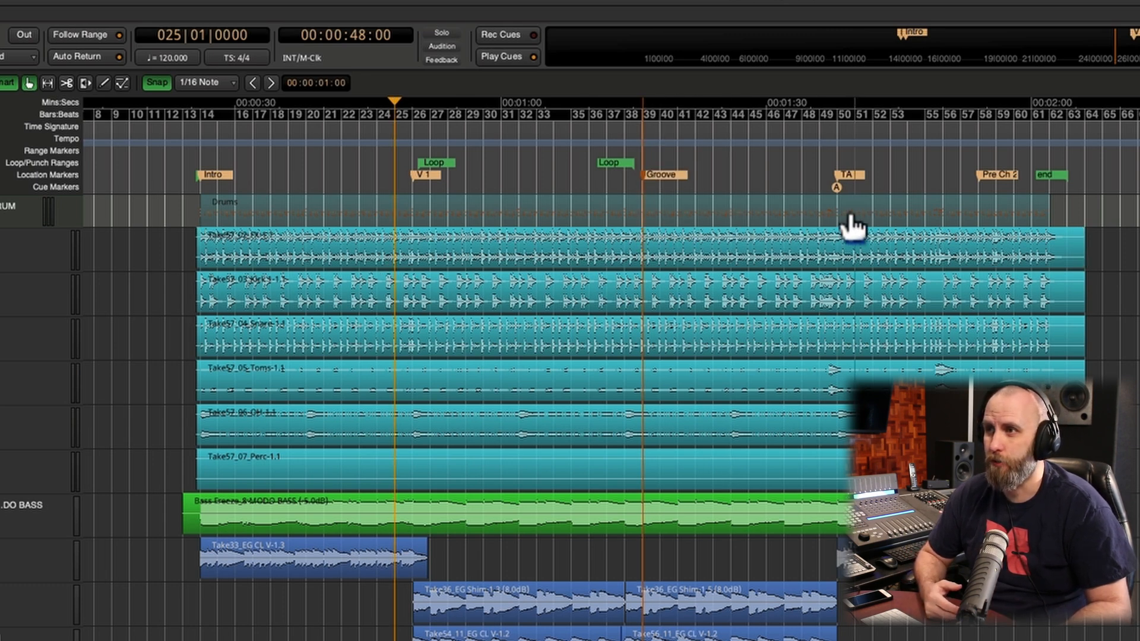
mouse_move(757, 232)
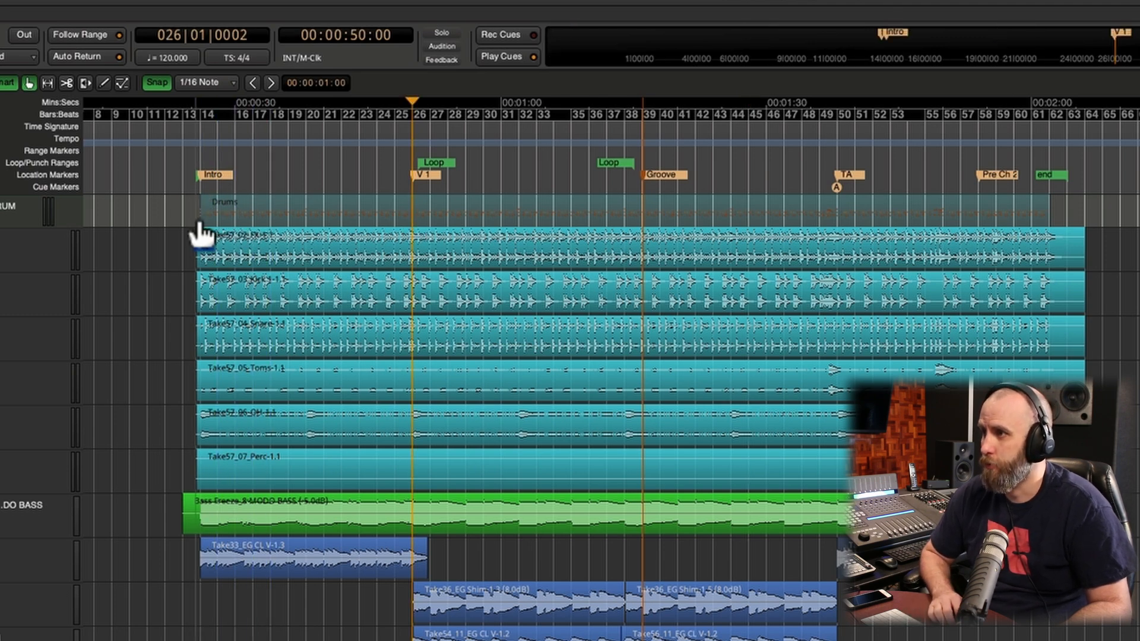
Step: Zoom into the drum tracks and place the playhead at bar 22, beat 2 with the P shortcut
left_click(306, 202)
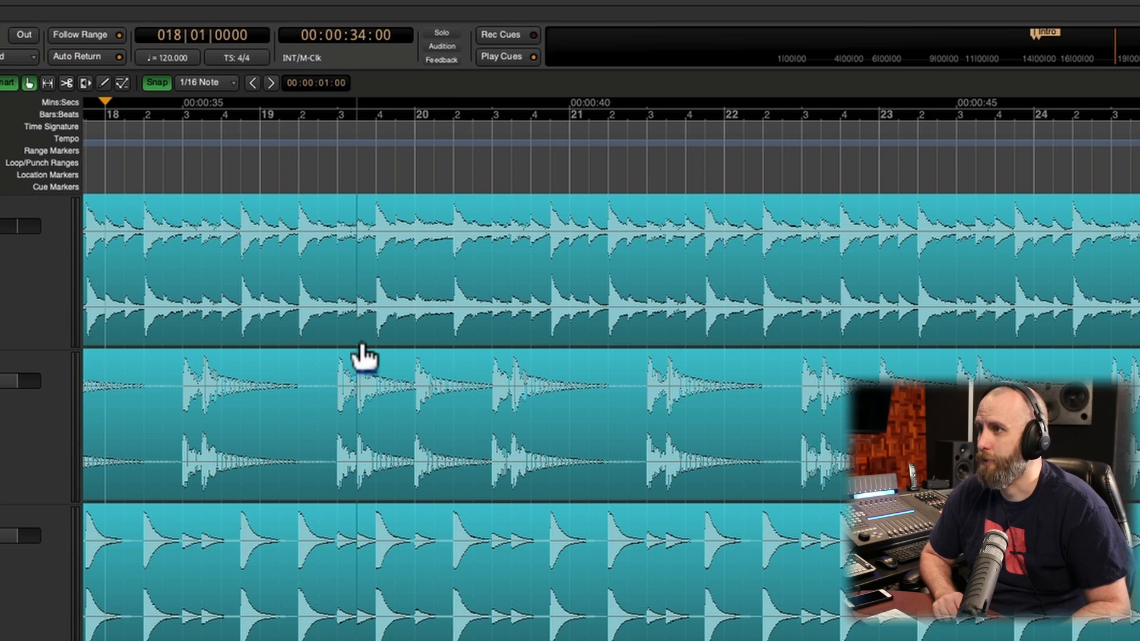
mouse_move(764, 466)
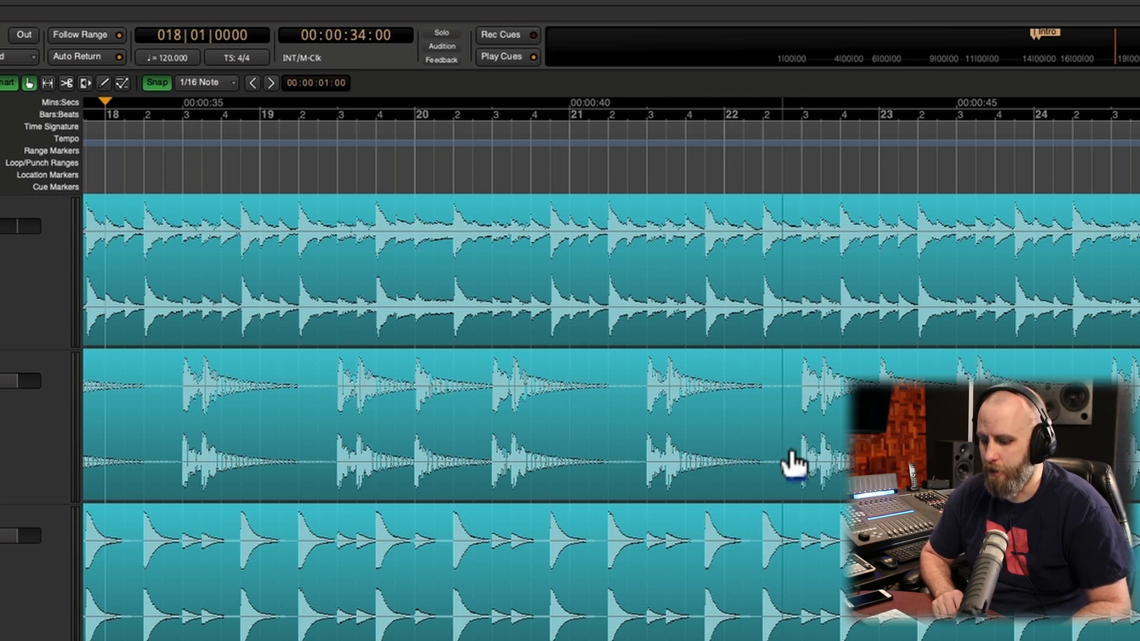
left_click(782, 102)
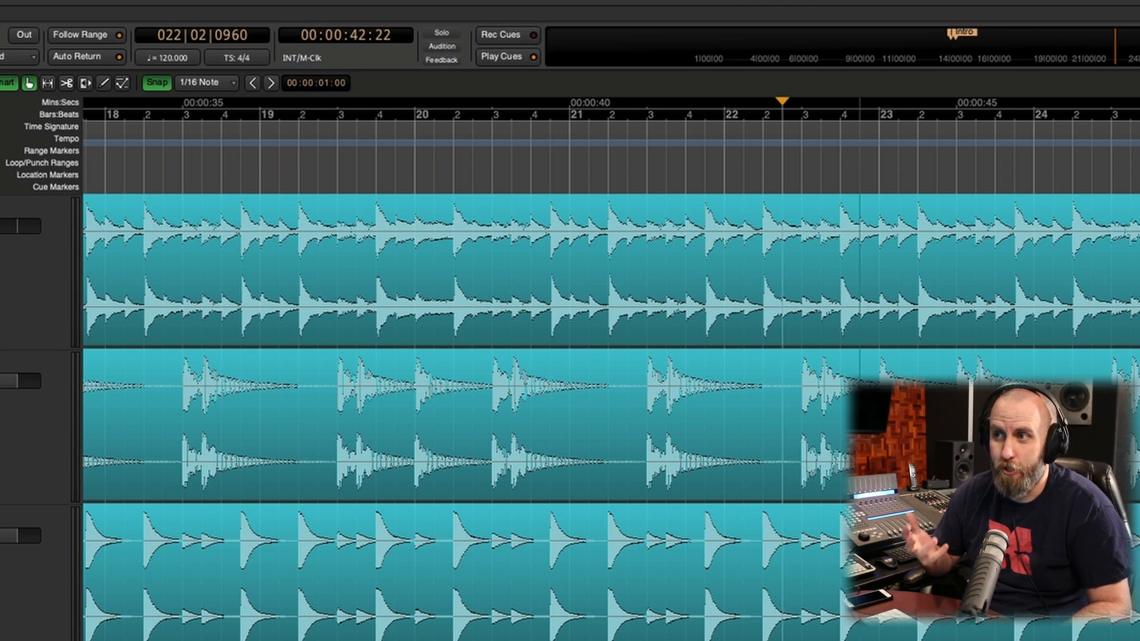
mouse_move(826, 455)
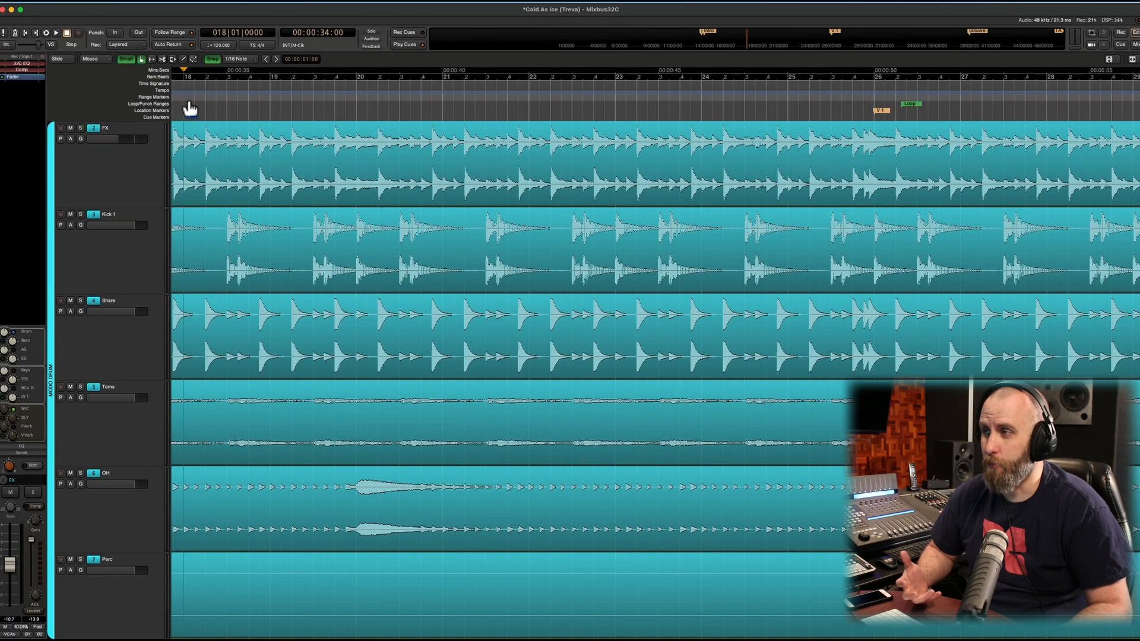
Step: Play, stop, and settle the playhead at bar 24, beat 2 (0:46)
left_click(57, 32)
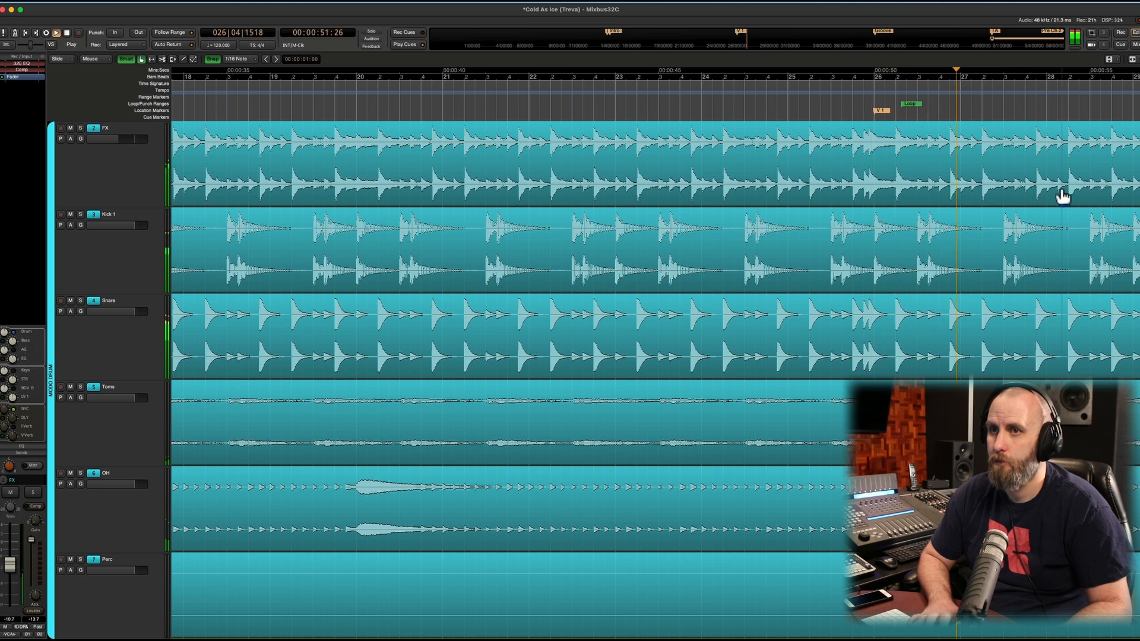
left_click(774, 70)
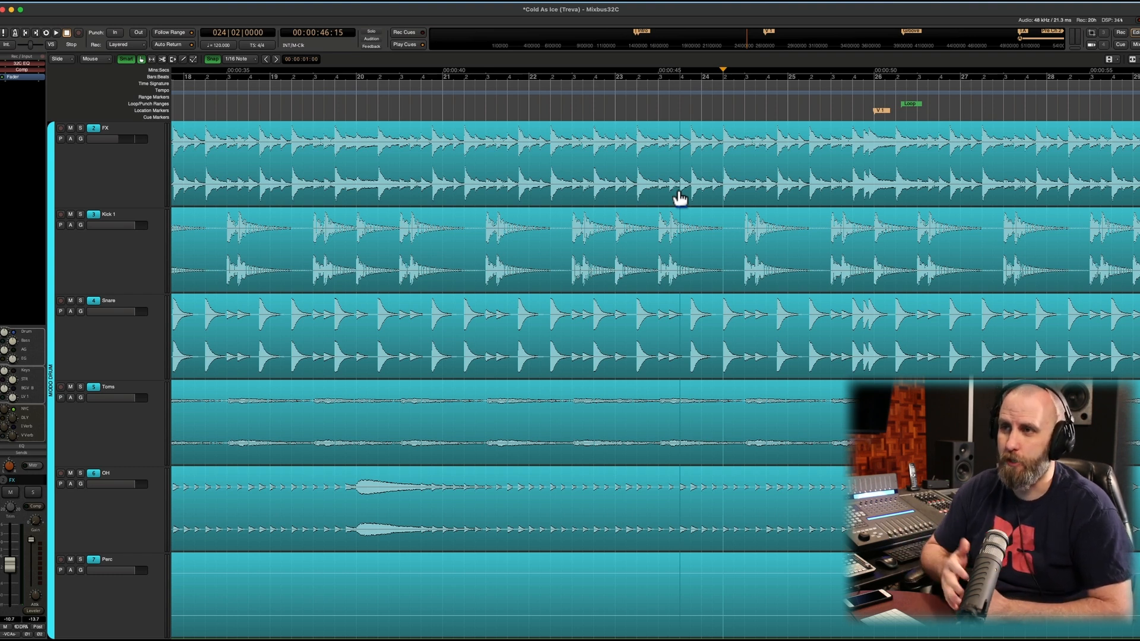
mouse_move(466, 120)
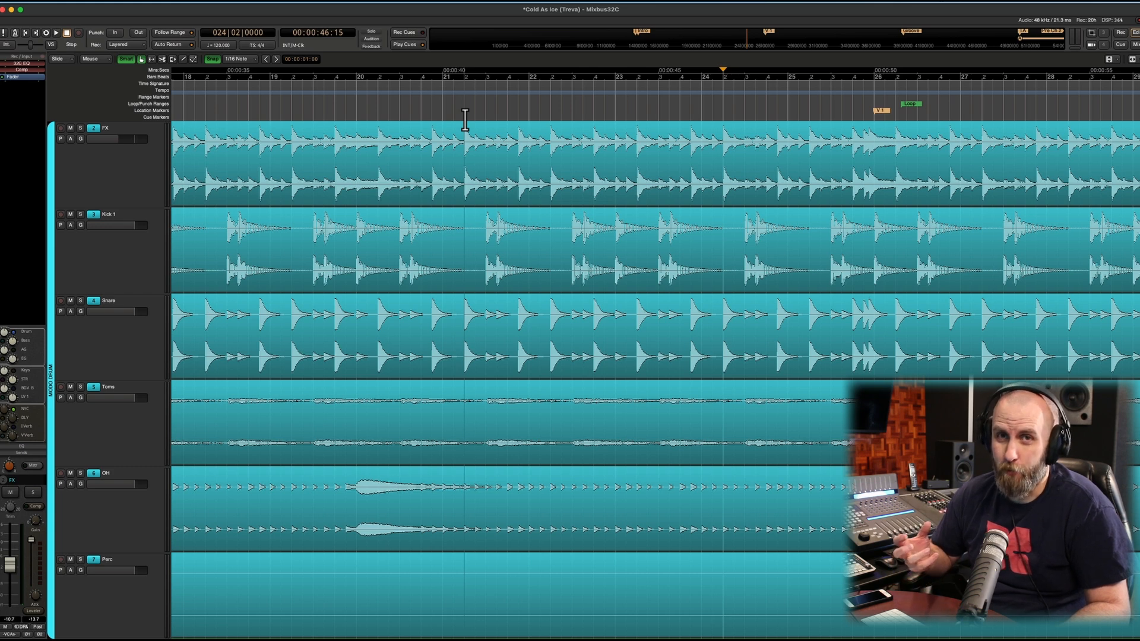
mouse_move(543, 160)
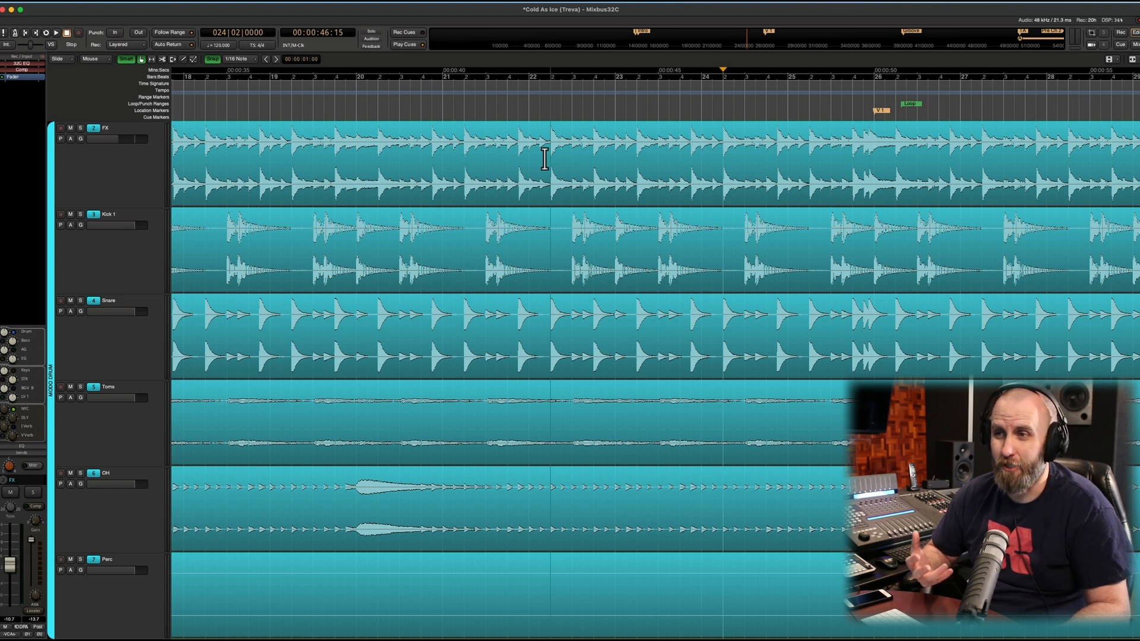
mouse_move(408, 182)
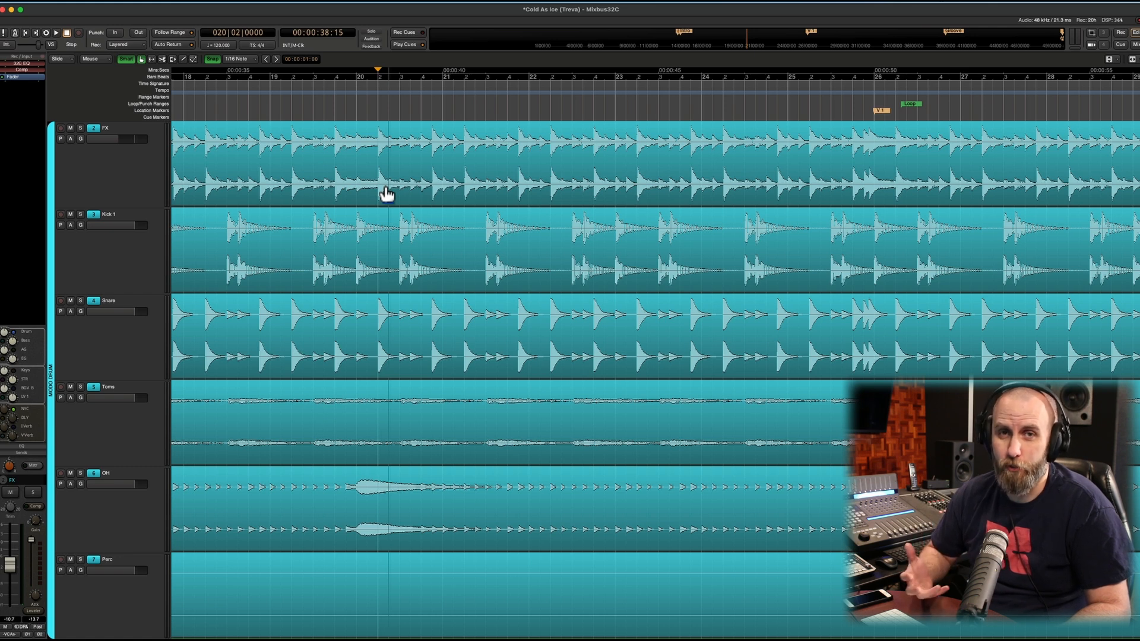
mouse_move(504, 183)
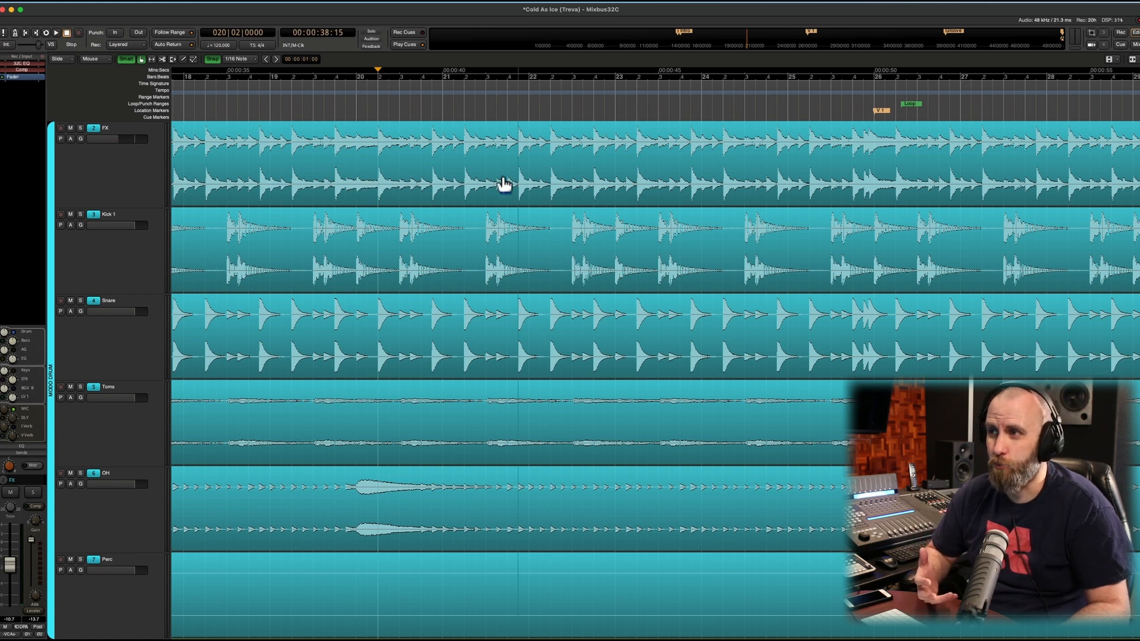
mouse_move(455, 188)
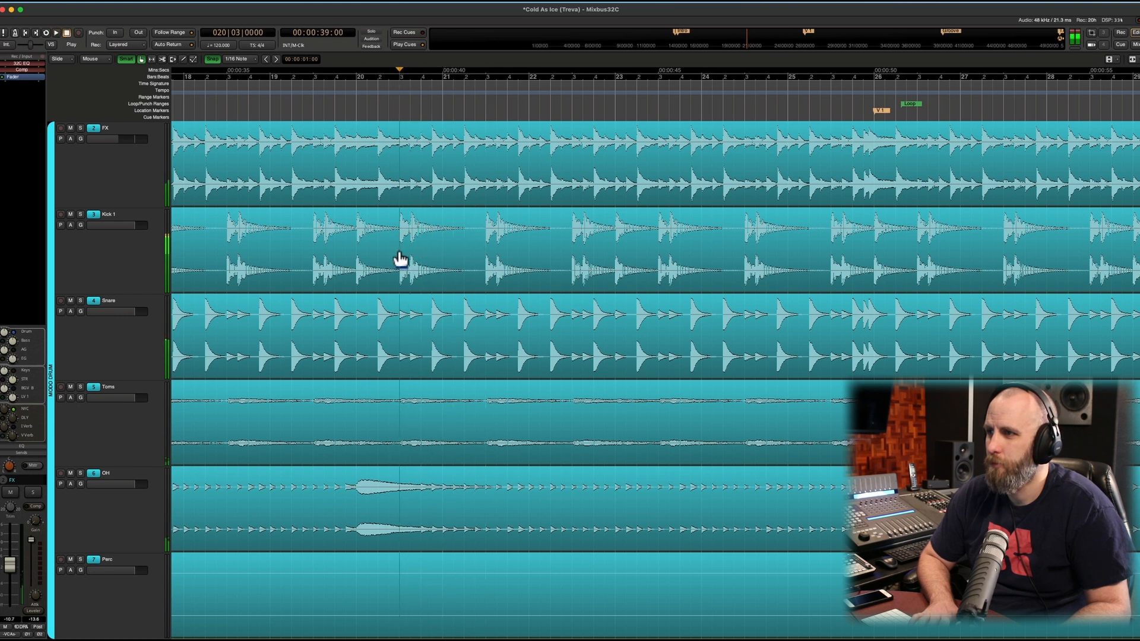
Step: Zoom out to the full session and move the playhead to bar 34, beat 2 (1:06)
left_click(442, 246)
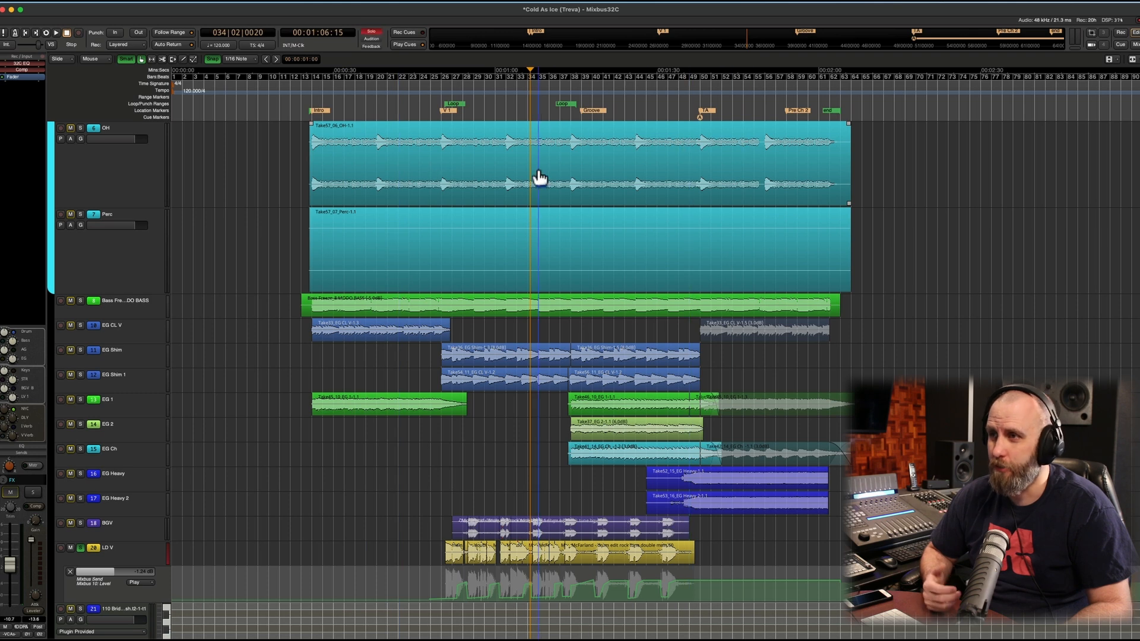
Step: During playback, jump the playhead to bar 46, beat 1 (1:30) with the P shortcut
left_click(568, 180)
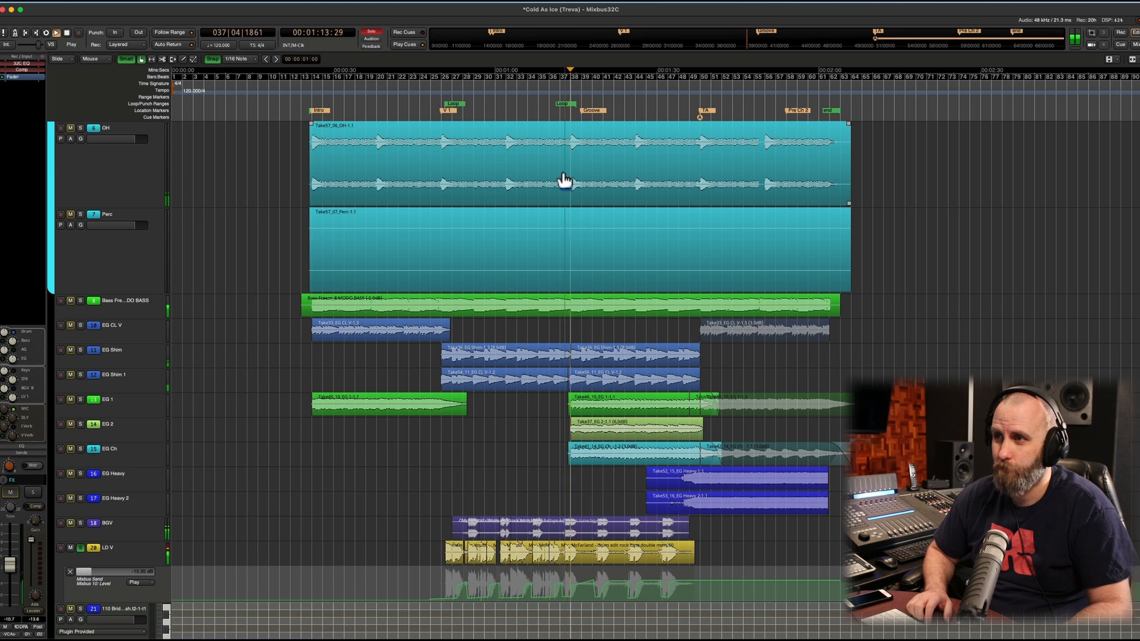
left_click(442, 187)
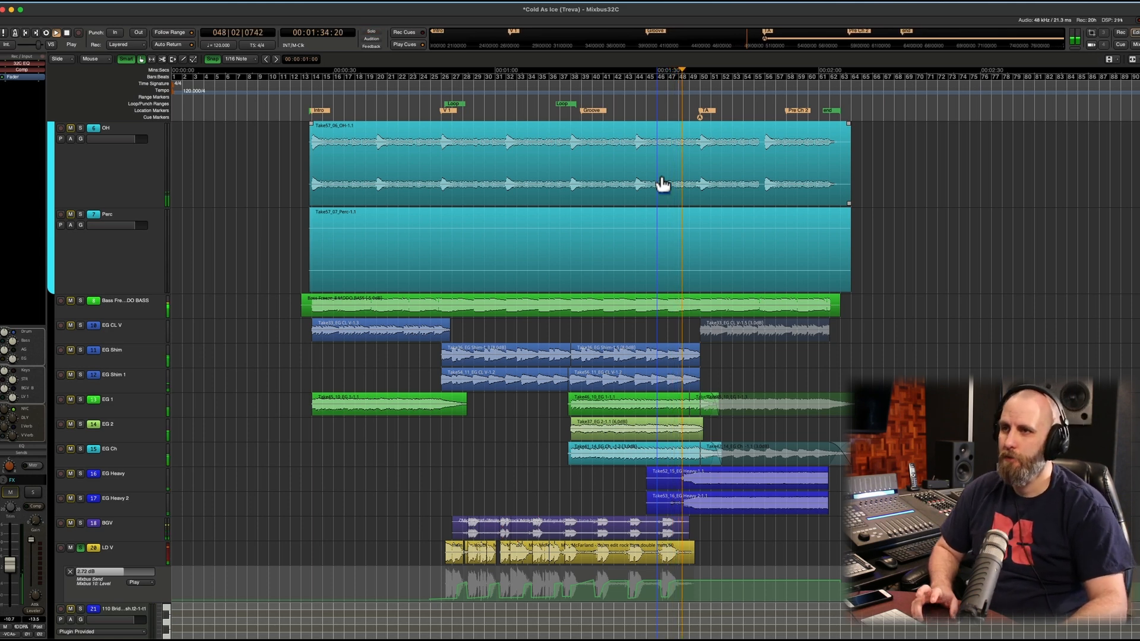
left_click(69, 33)
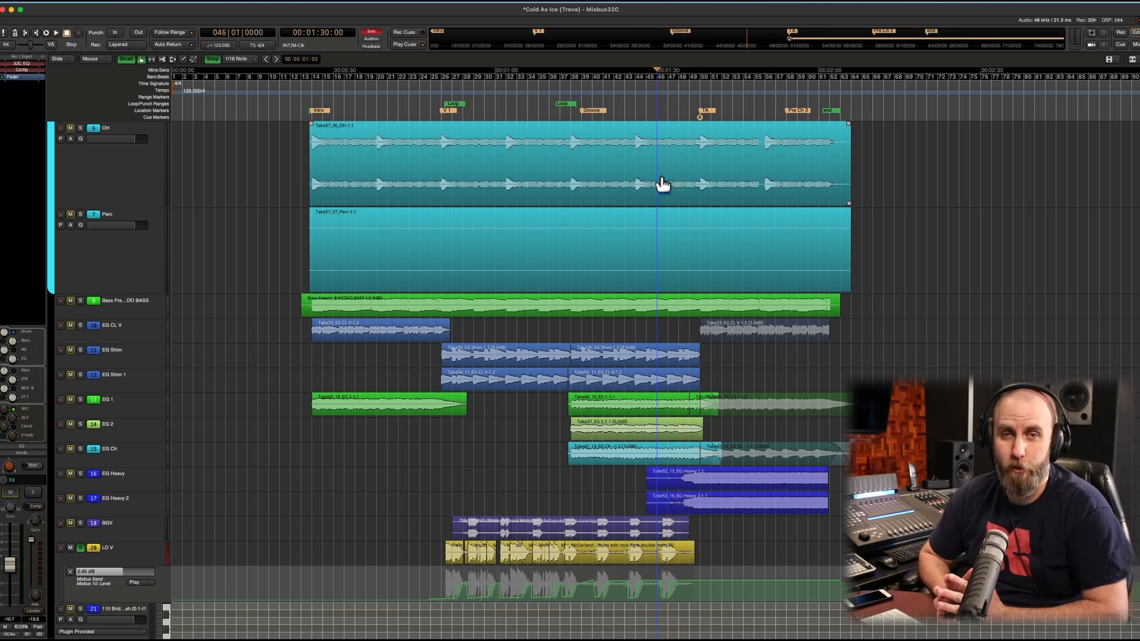